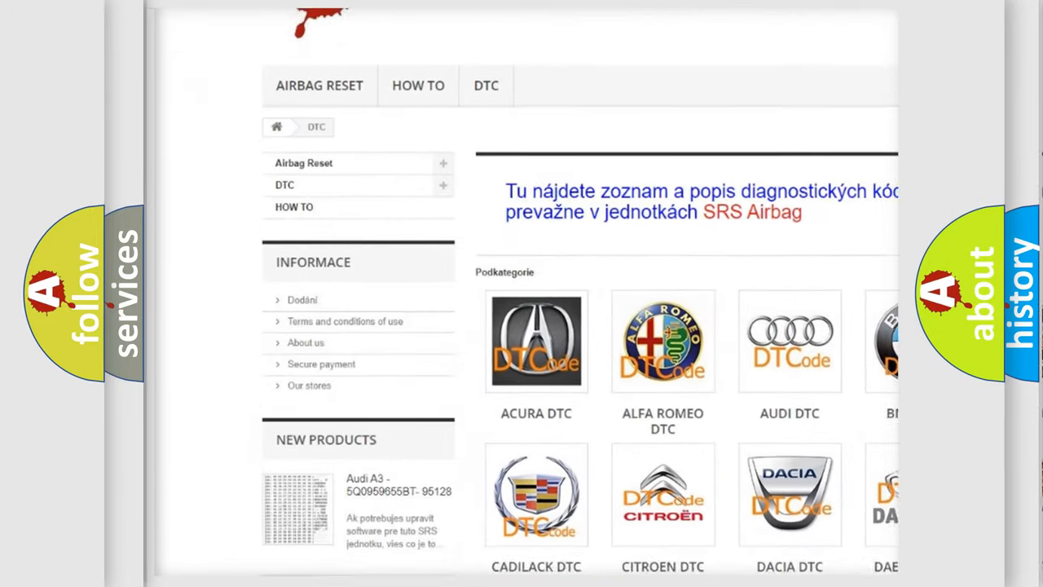
pyautogui.scroll(-3)
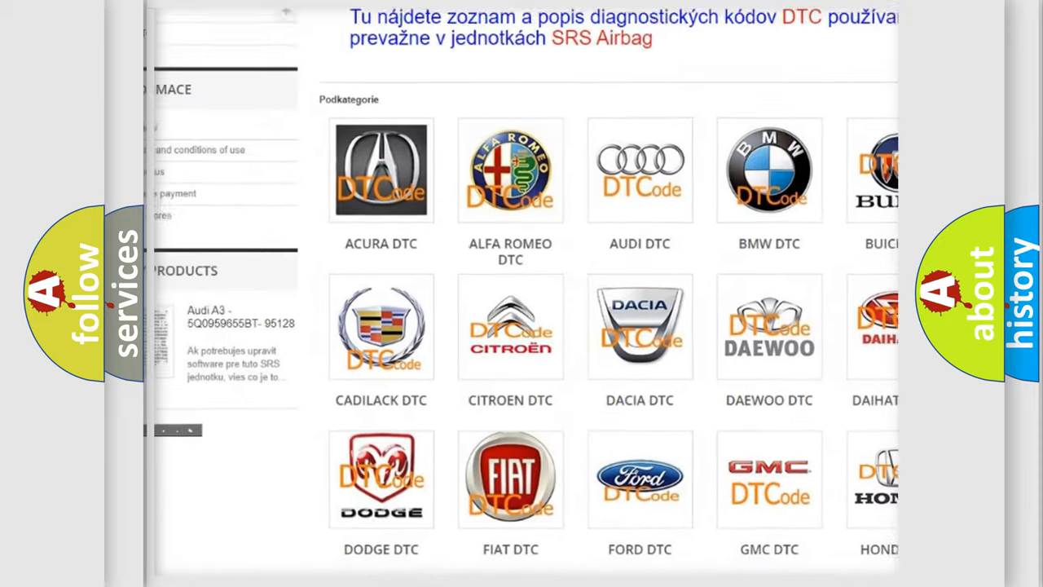
pyautogui.scroll(-3)
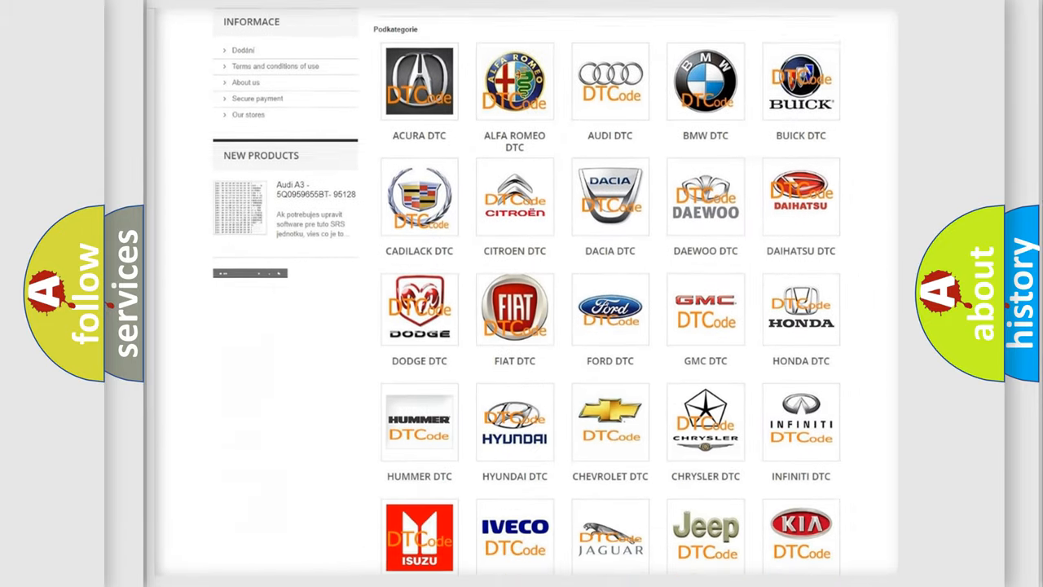
pyautogui.scroll(-3)
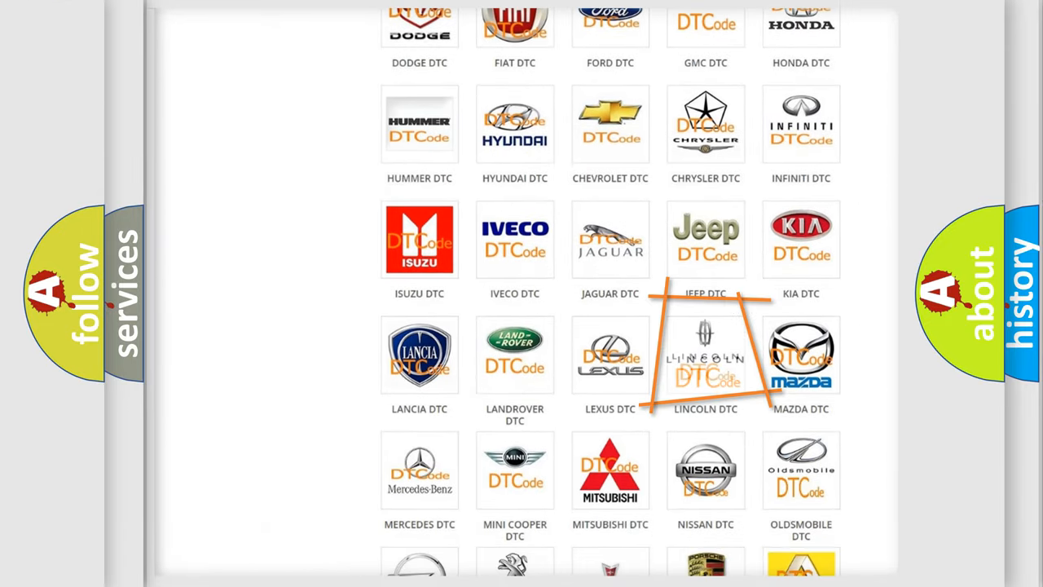
pyautogui.moveTo(706, 367)
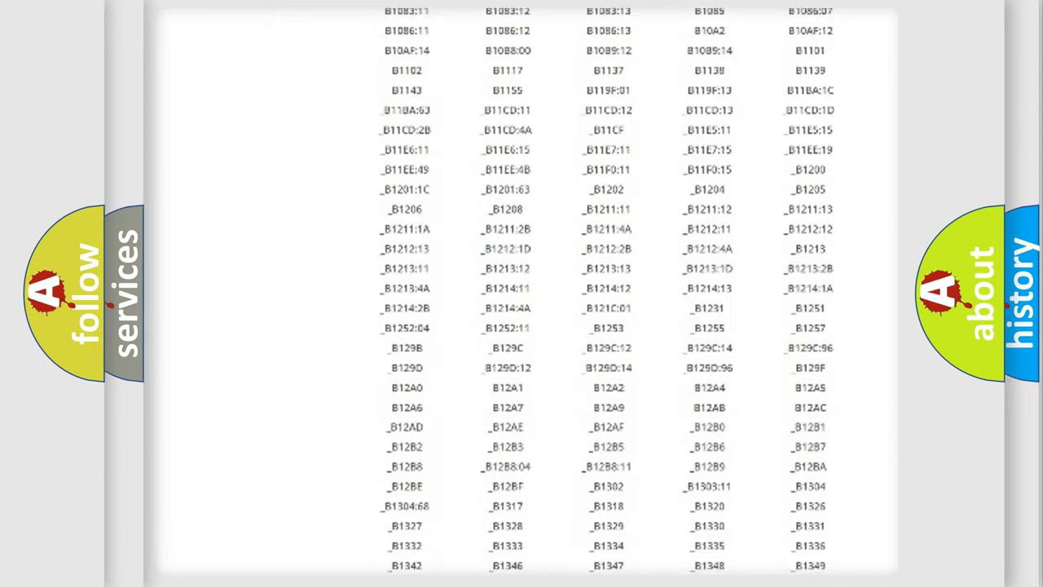
pyautogui.scroll(-3)
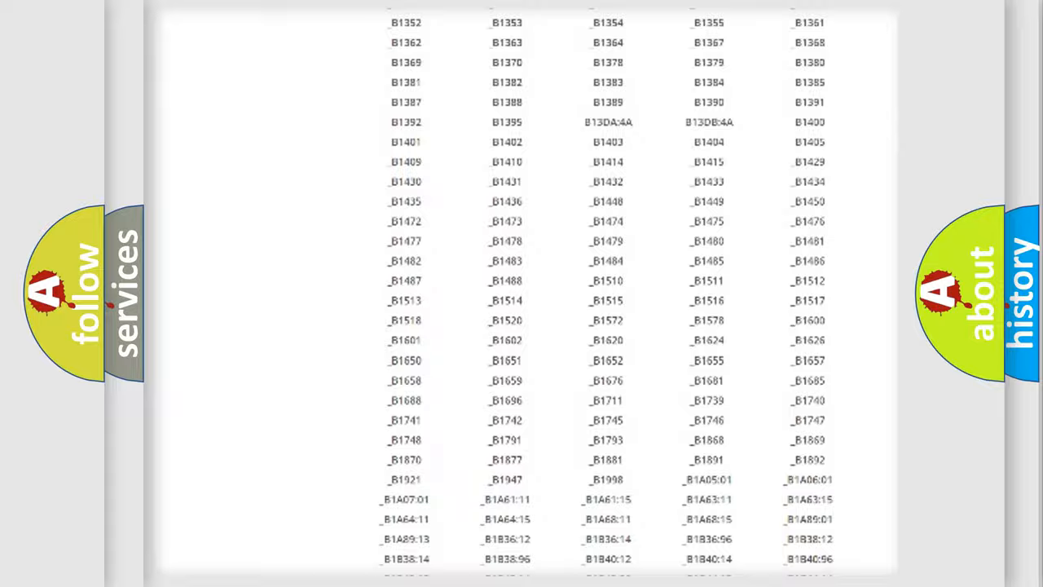